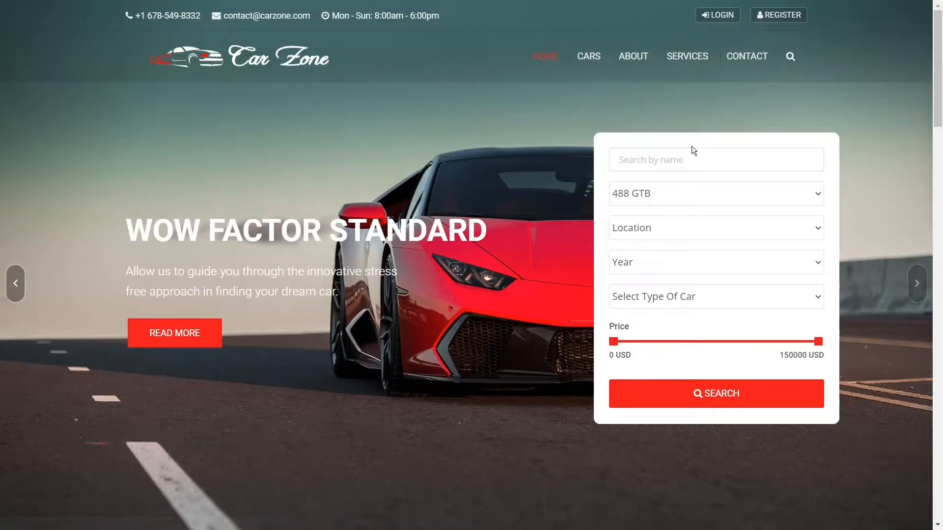
# Advance the hero carousel seven times to land on the Explore Your Dream Car slide.
pyautogui.click(916, 283)
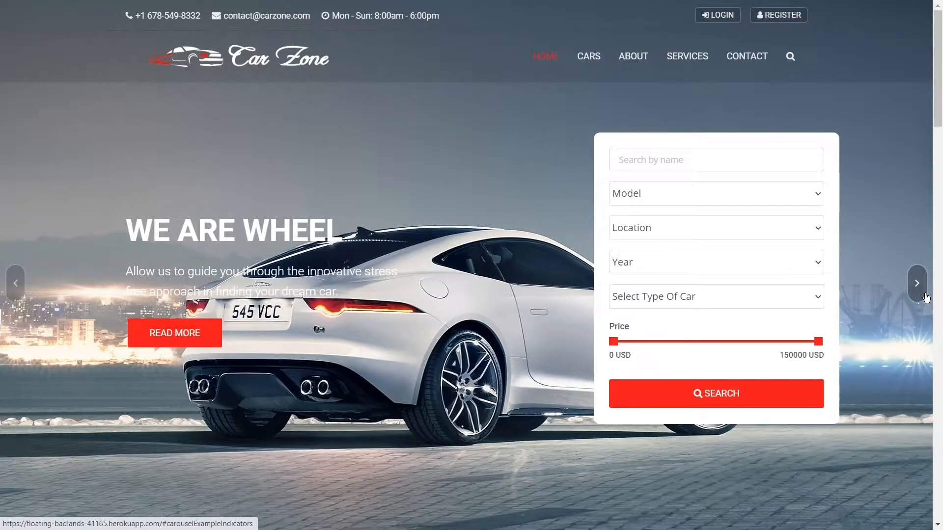
pyautogui.click(916, 283)
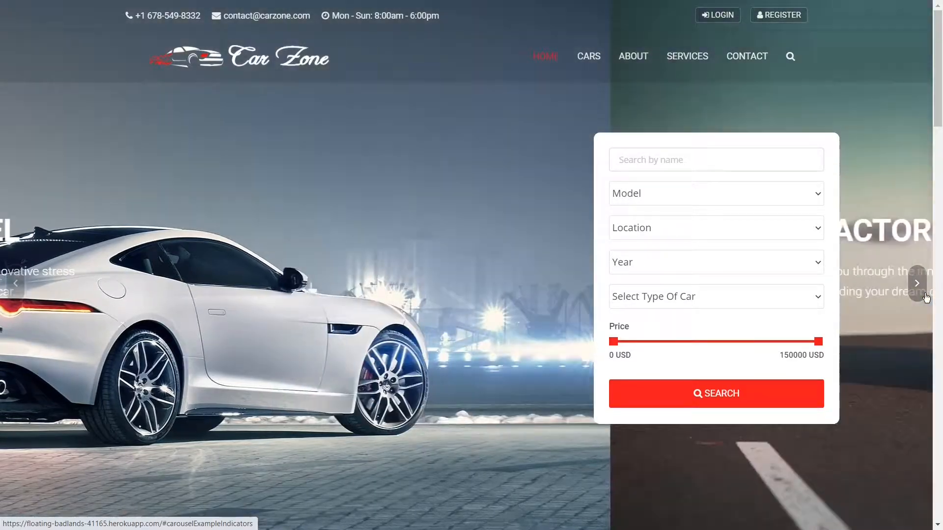
pyautogui.click(917, 283)
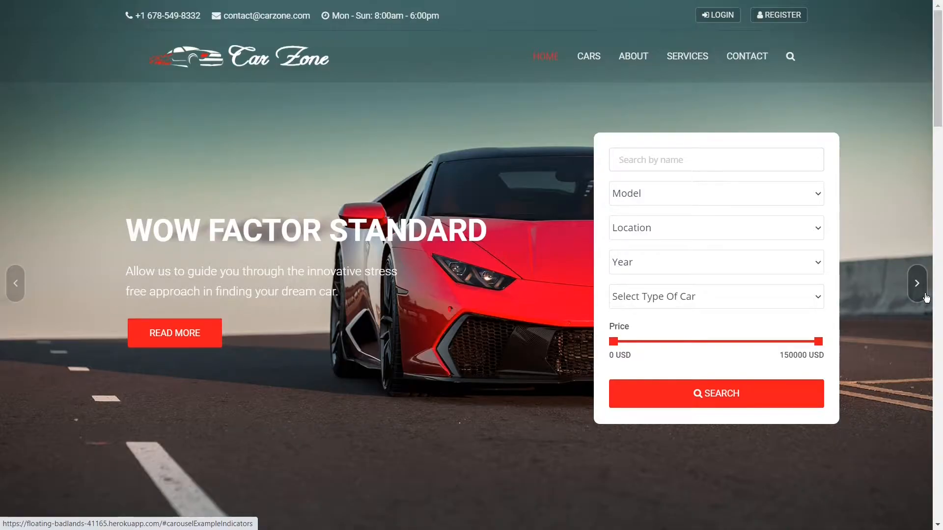
pyautogui.click(916, 283)
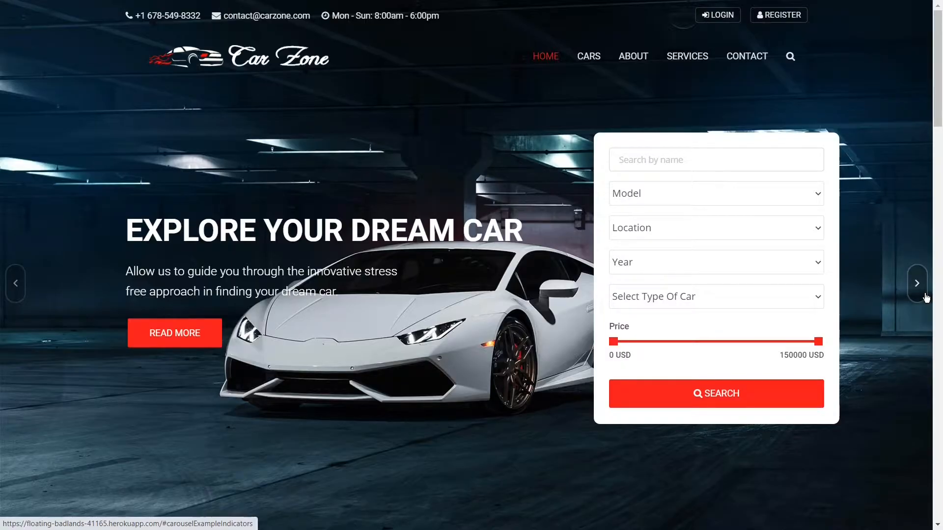
pyautogui.click(916, 283)
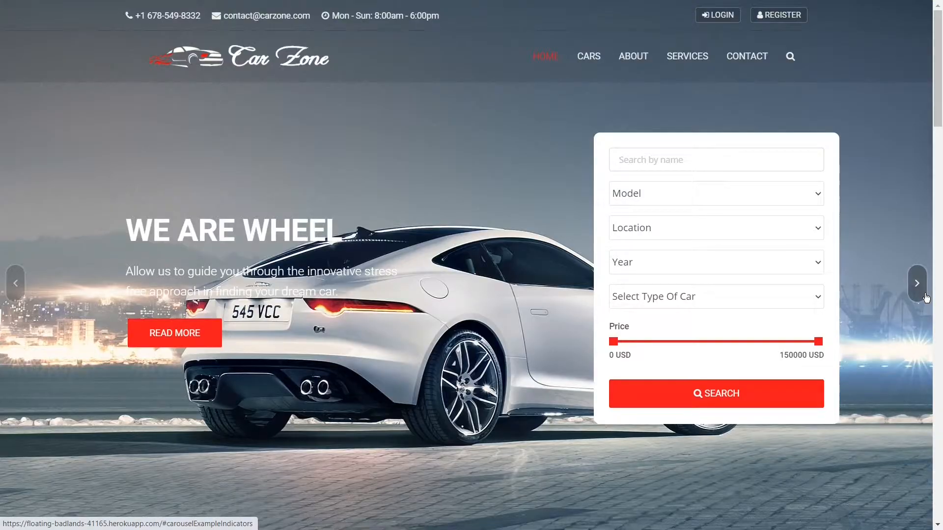
pyautogui.click(916, 282)
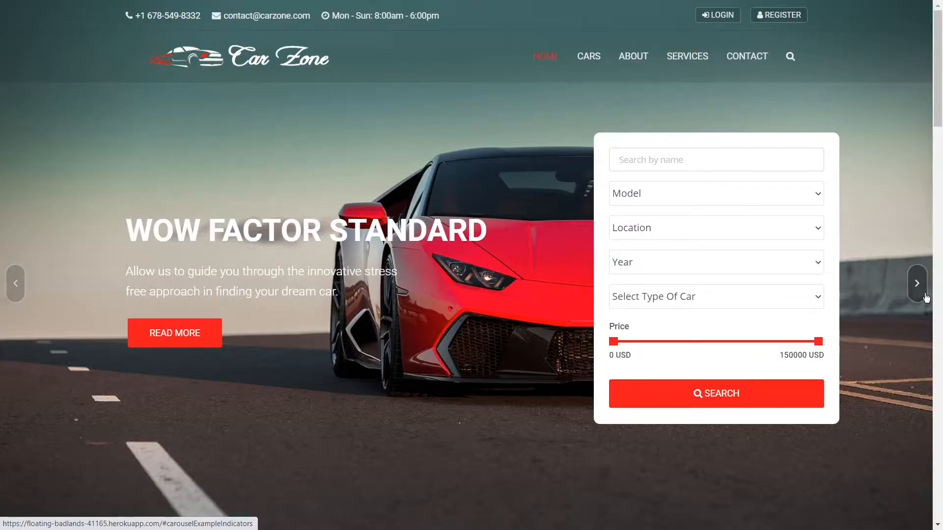
pyautogui.click(917, 282)
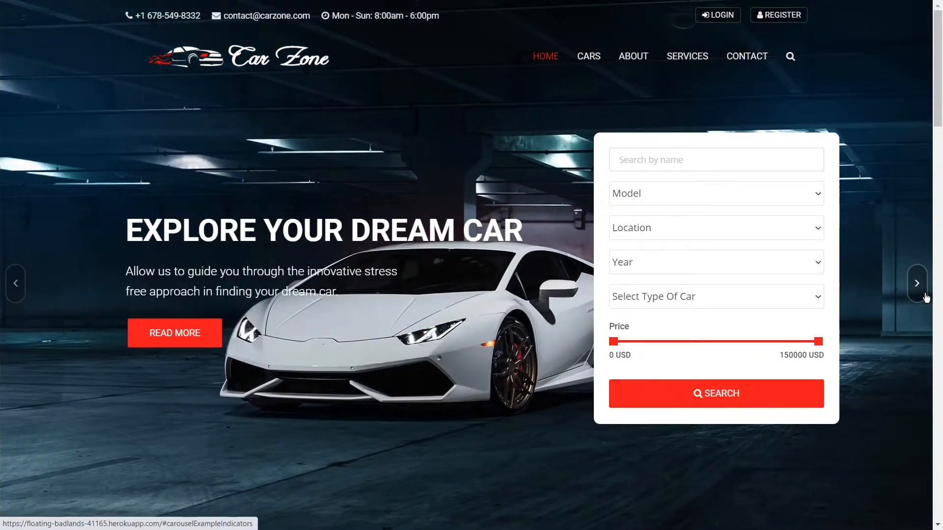
# Fill the search form with the name ferrari and the 488 GTB model.
pyautogui.scroll(-3)
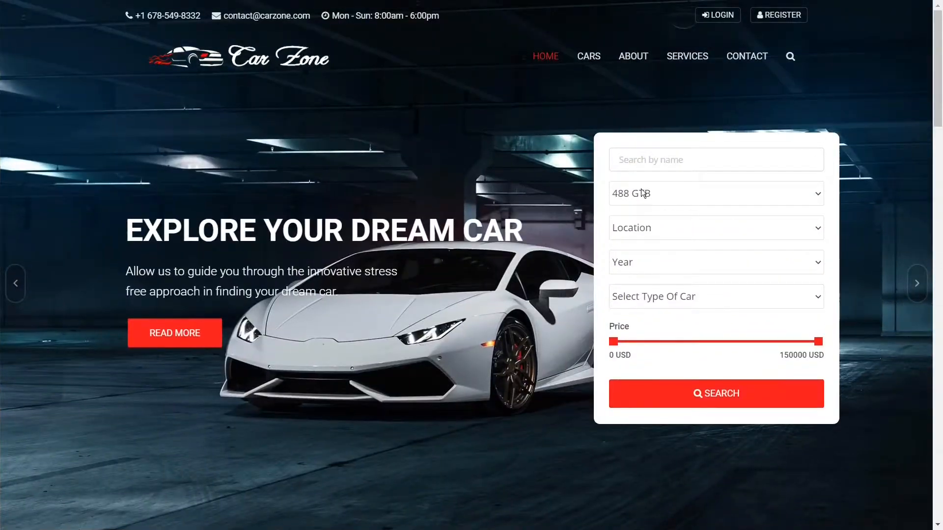
pyautogui.click(715, 194)
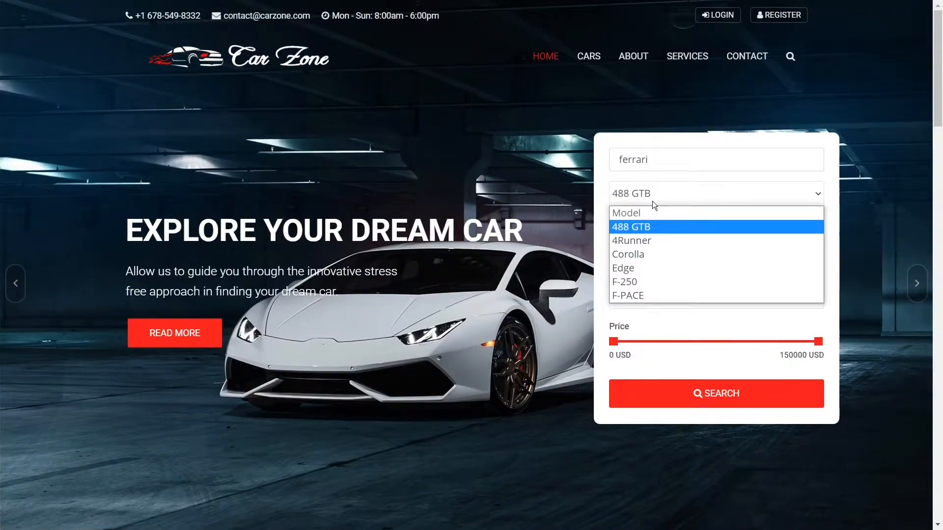
pyautogui.click(631, 227)
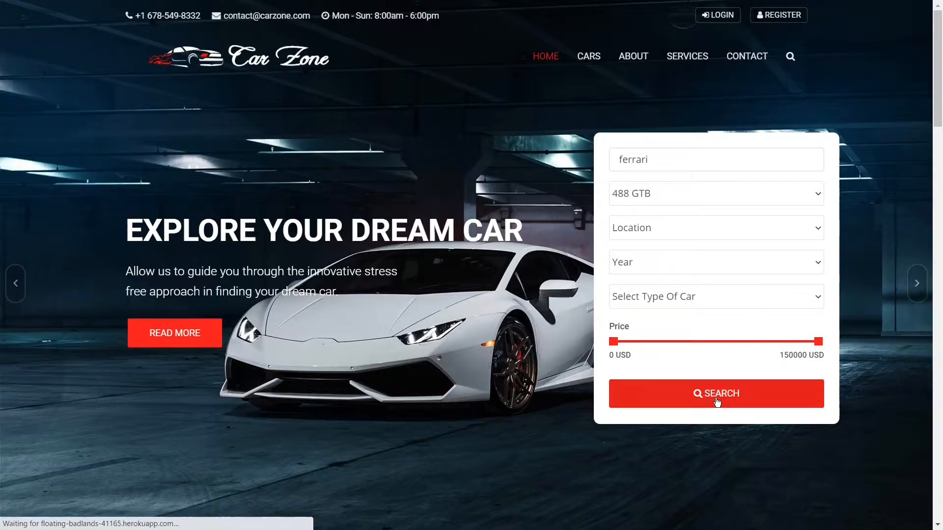
# Run the search, view the 2017 Ferrari 488 GTB listing at $40,000, and dismiss its inquiry form.
pyautogui.click(715, 392)
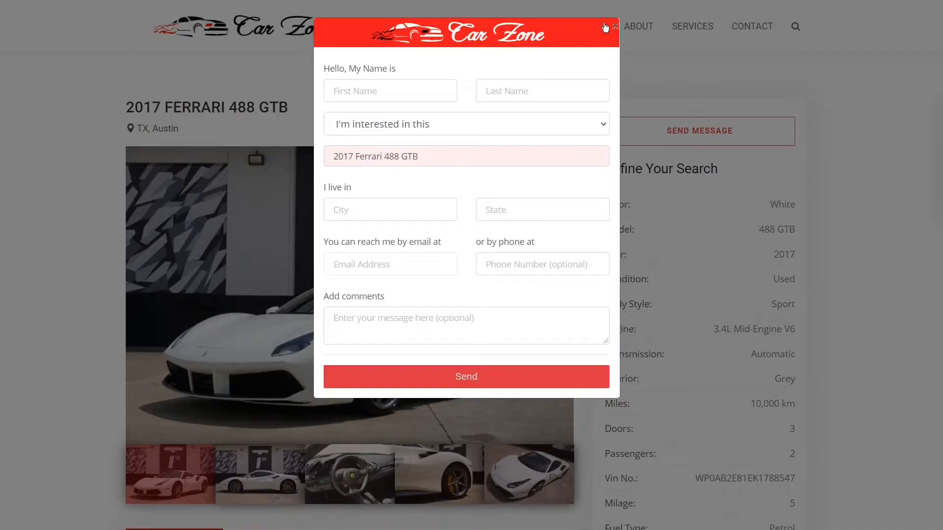
pyautogui.click(615, 25)
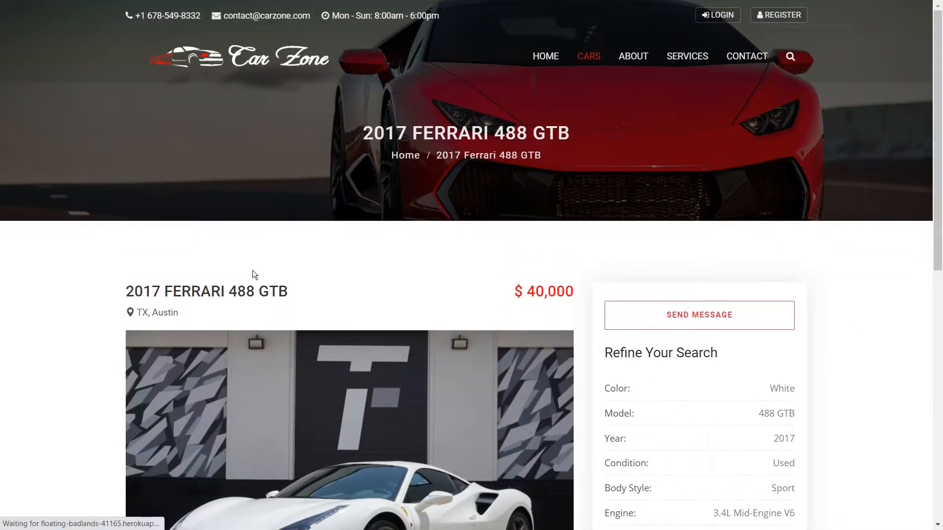